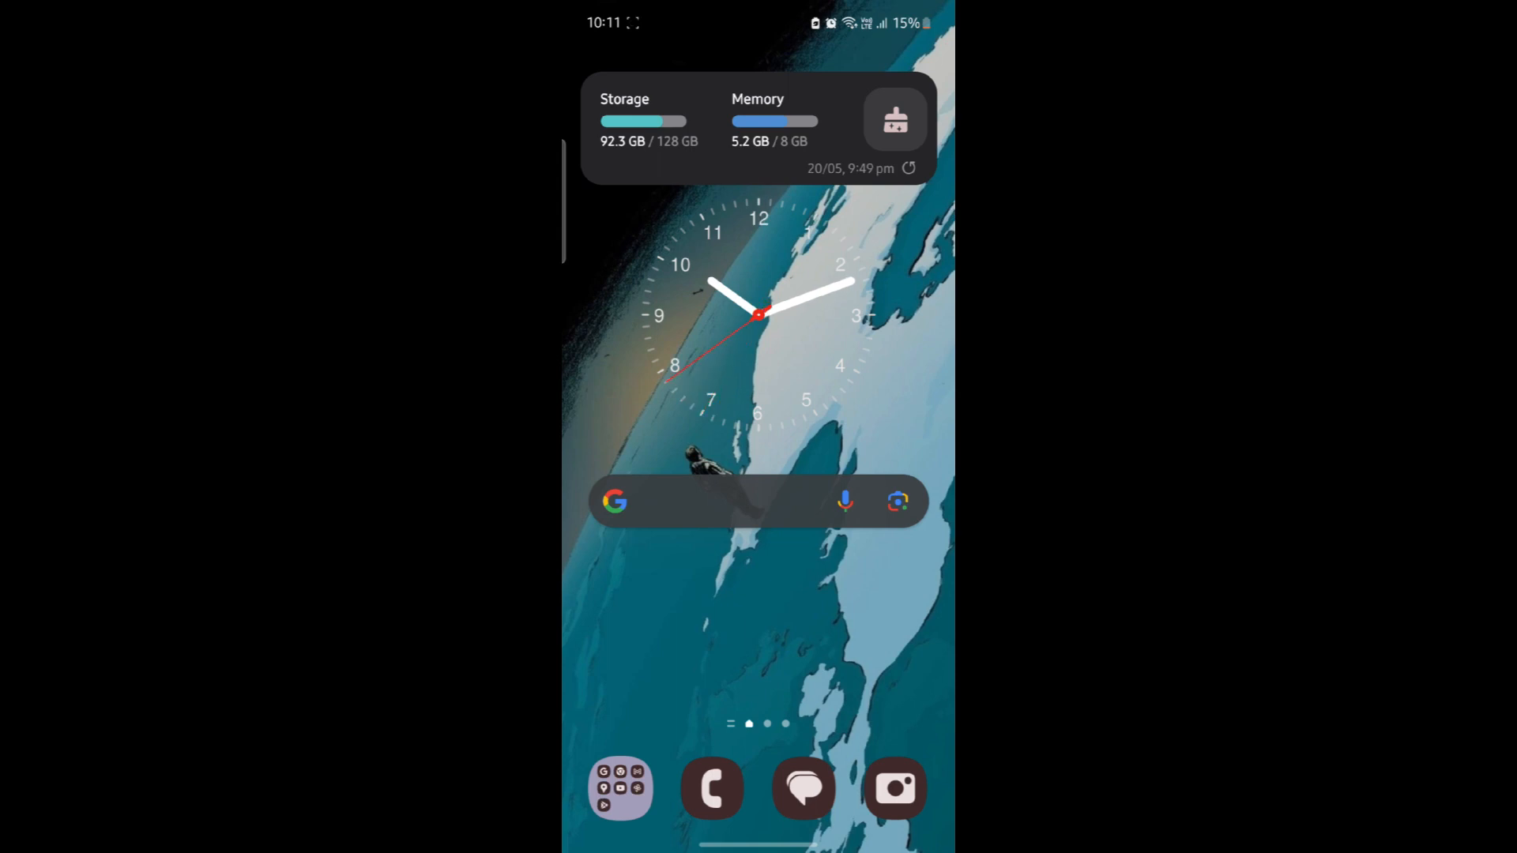
Launch MetaTrader 5 from the app drawer so its Quotes list appears
{"action": "scroll", "scroll_direction": "up", "scroll_amount": 3}
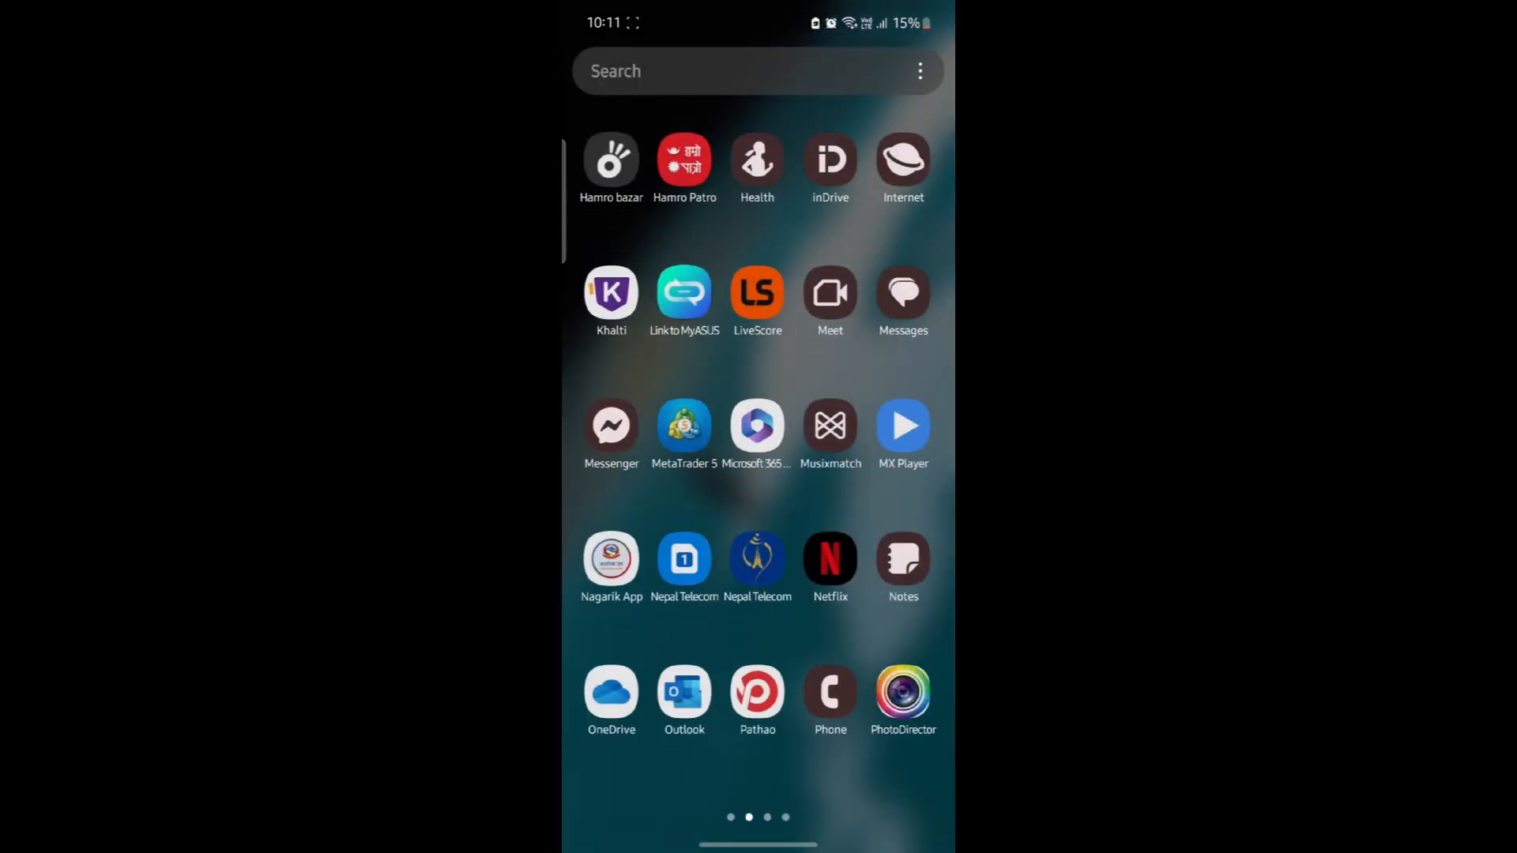
{"action": "left_click", "coordinate": [684, 427]}
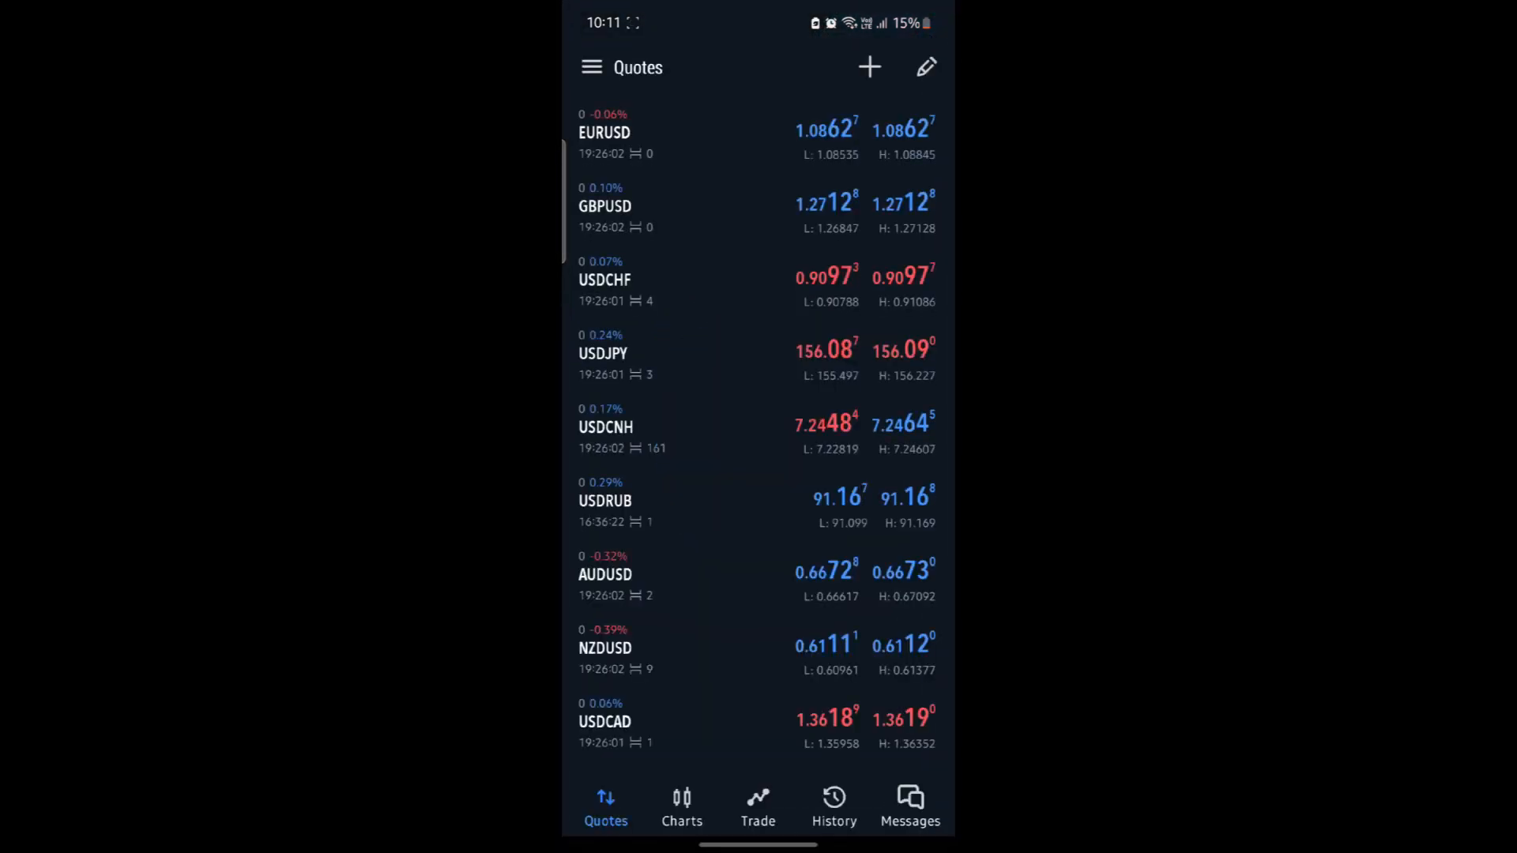
Reach the demo account's Change password screen via Manage accounts
{"action": "left_click", "coordinate": [589, 66]}
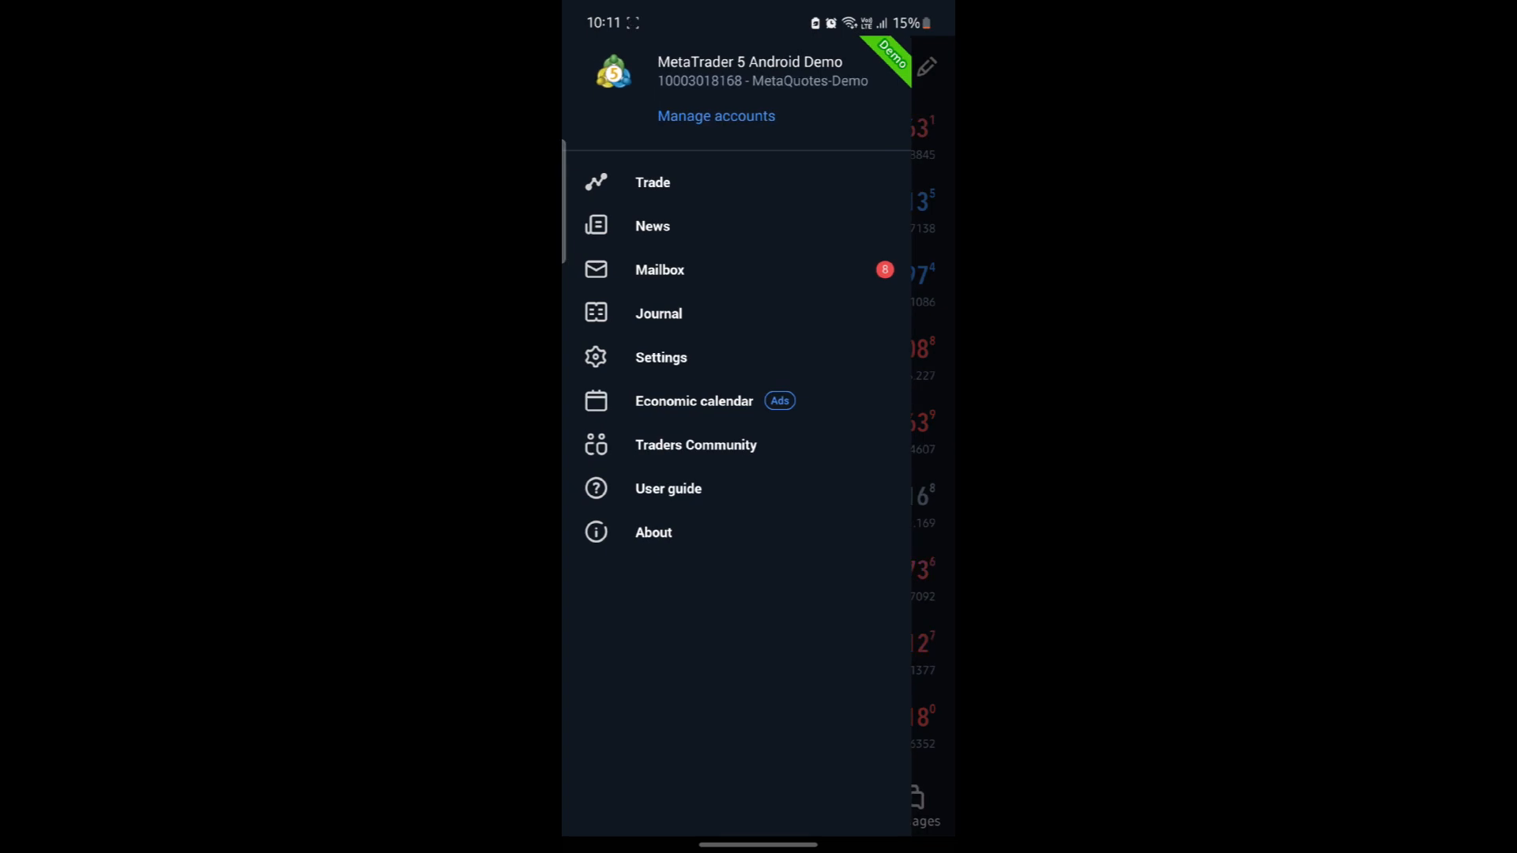
{"action": "left_click", "coordinate": [714, 115]}
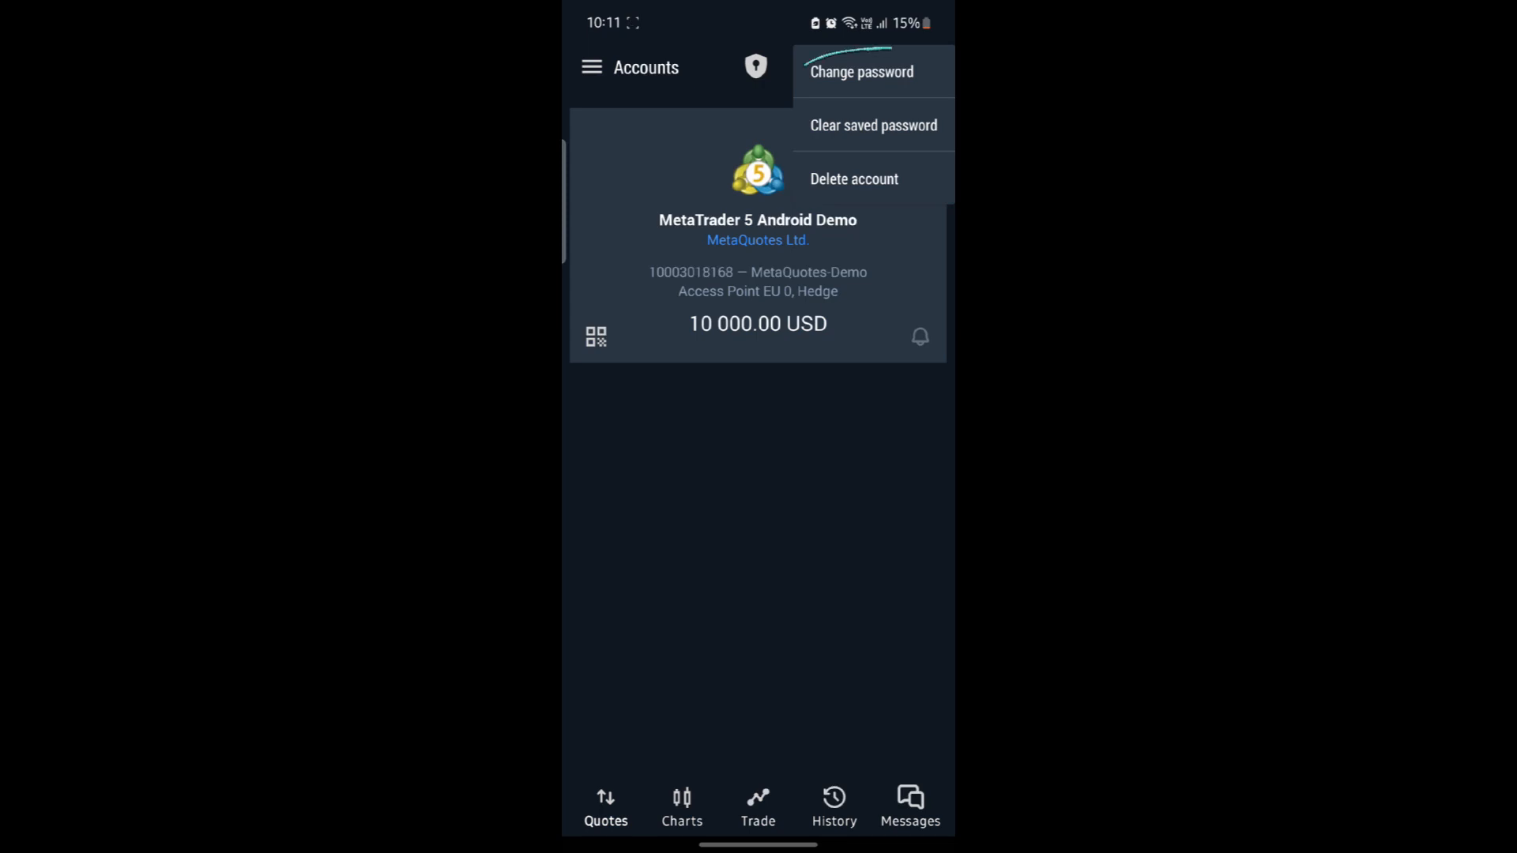
{"action": "left_click", "coordinate": [859, 71]}
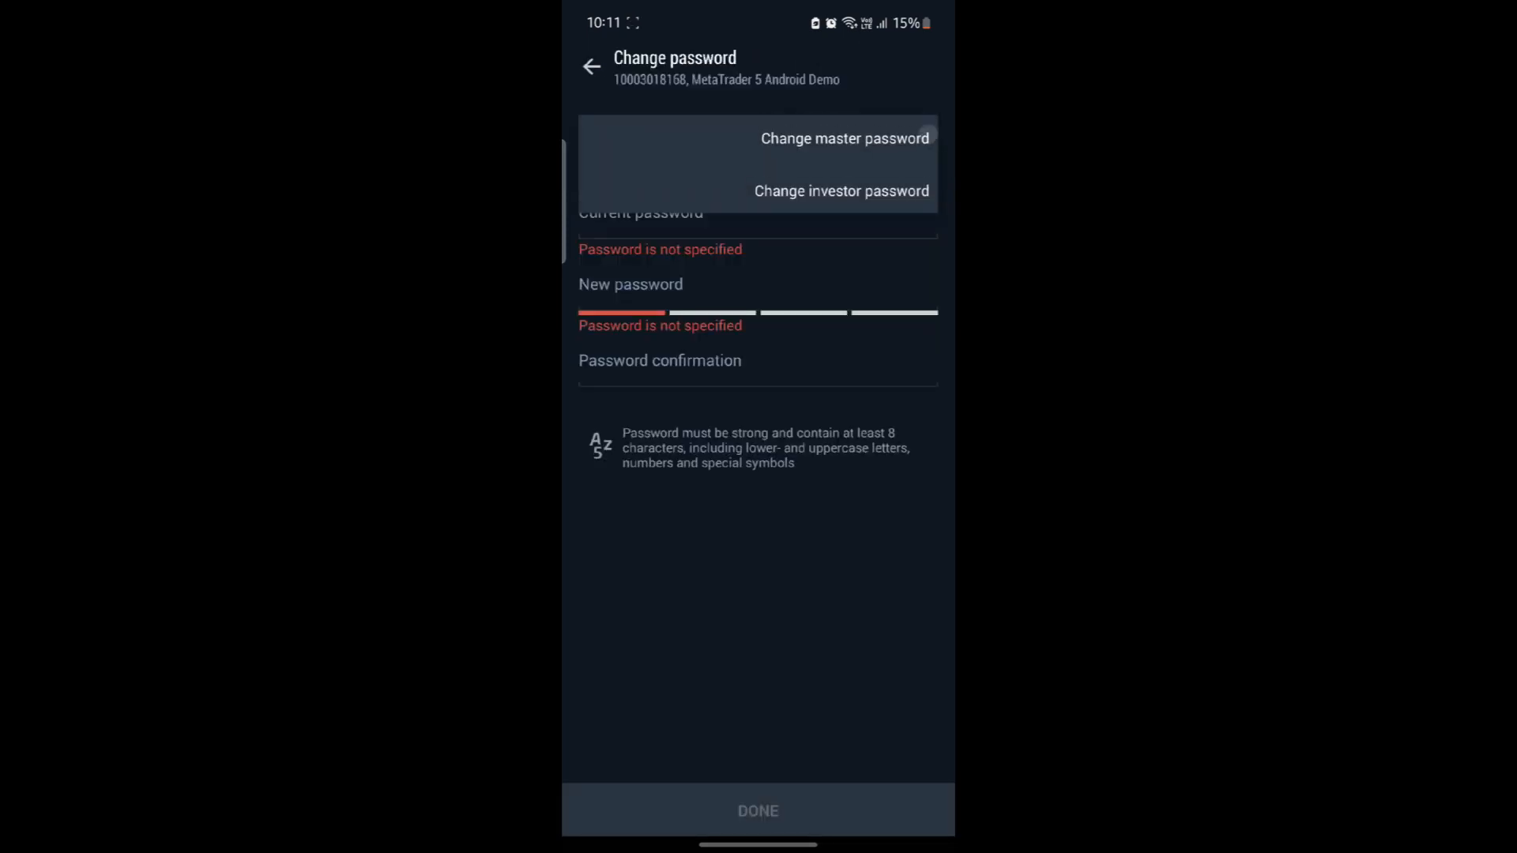
Select Change master password and enter the current password
{"action": "left_click", "coordinate": [840, 190]}
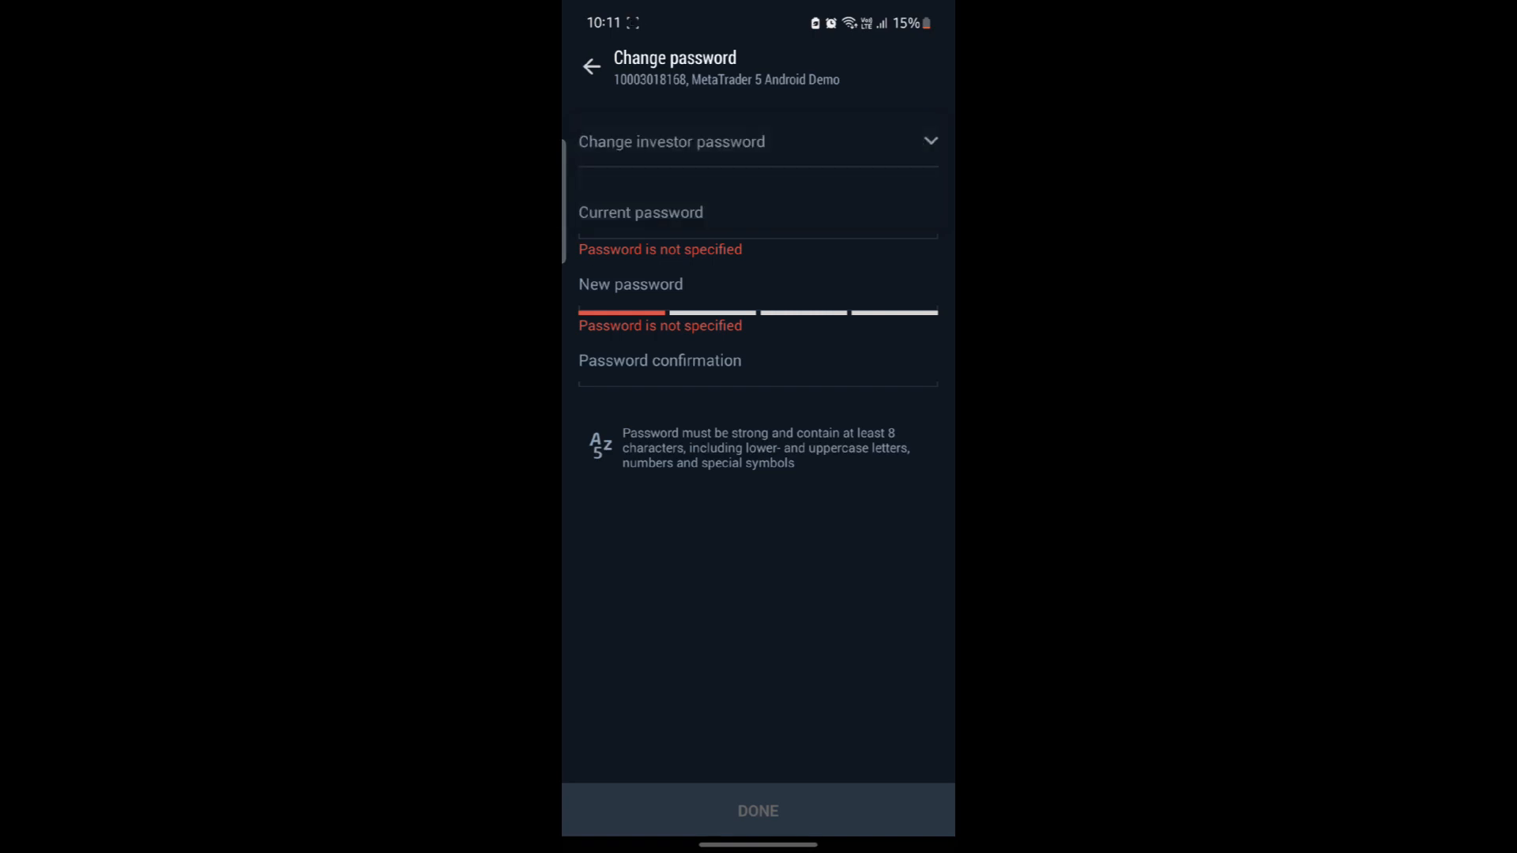
{"action": "left_click", "coordinate": [757, 142]}
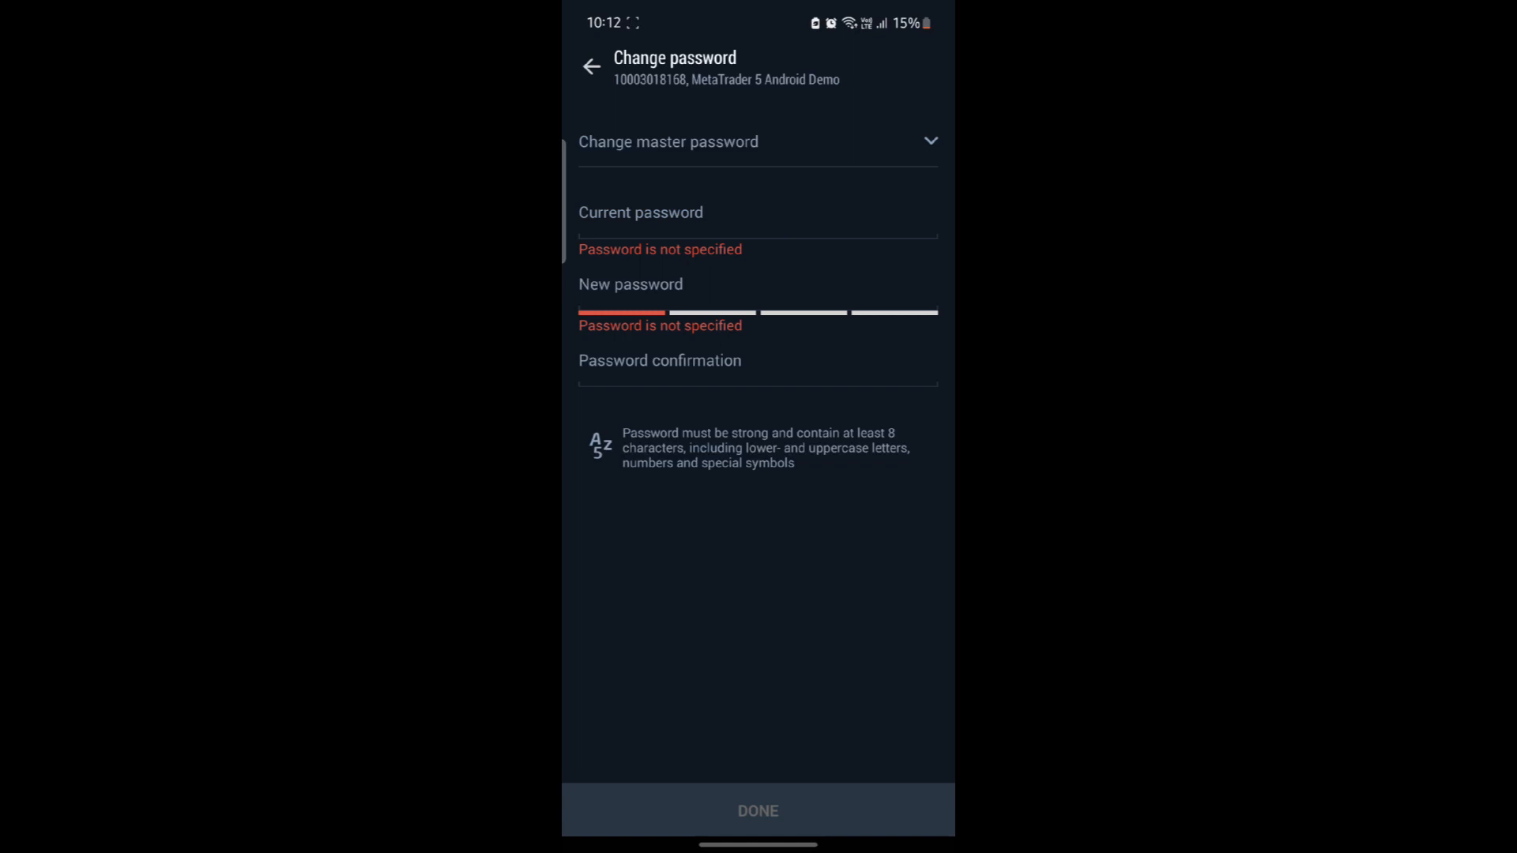
{"action": "left_click", "coordinate": [758, 213]}
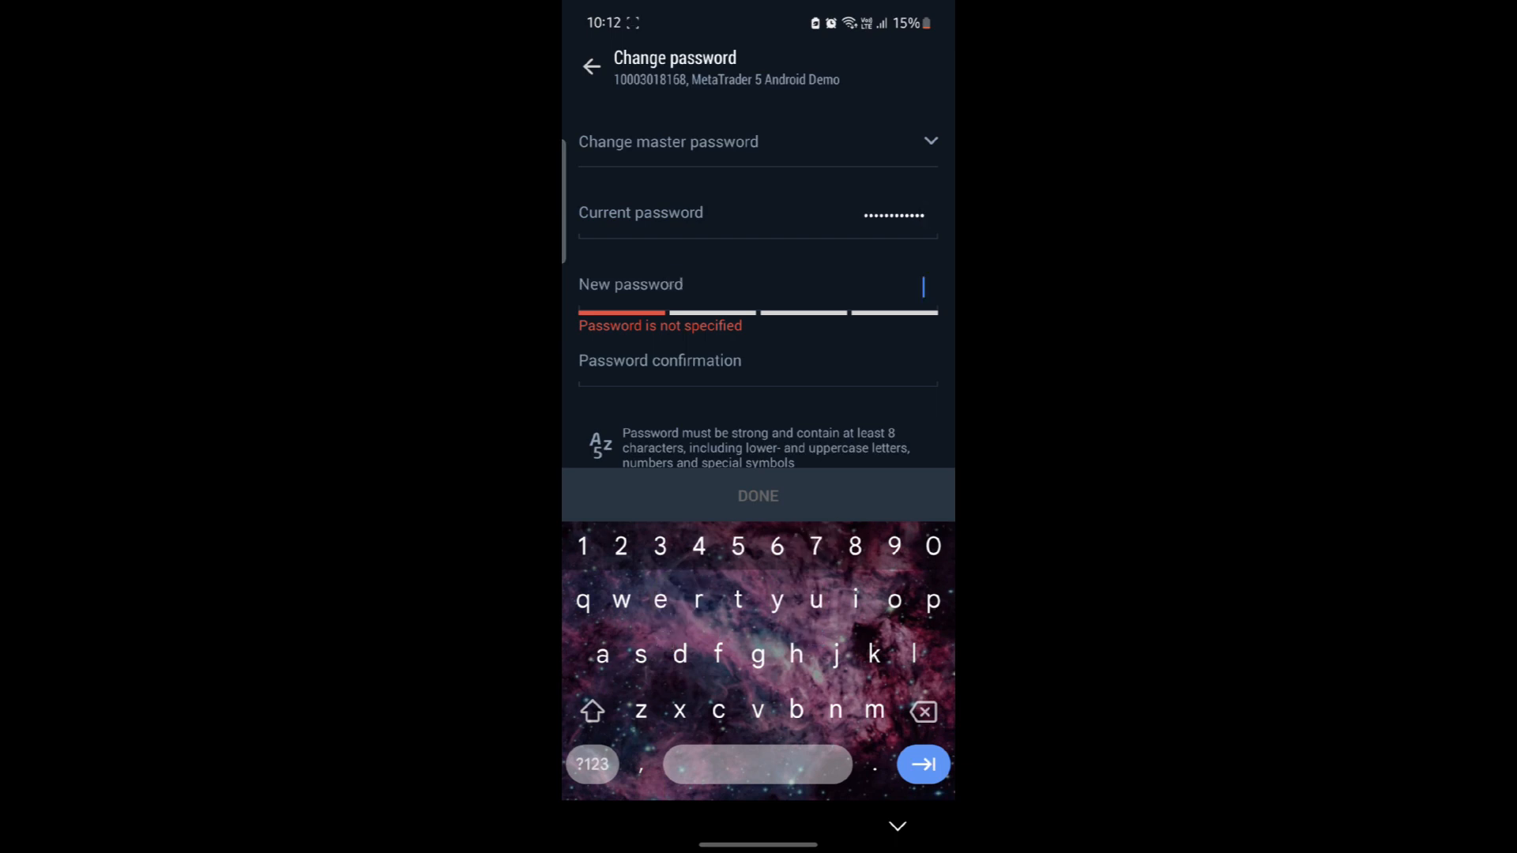
Enter a strong new password, retyping it once, and a matching confirmation
{"action": "type", "text": "a"}
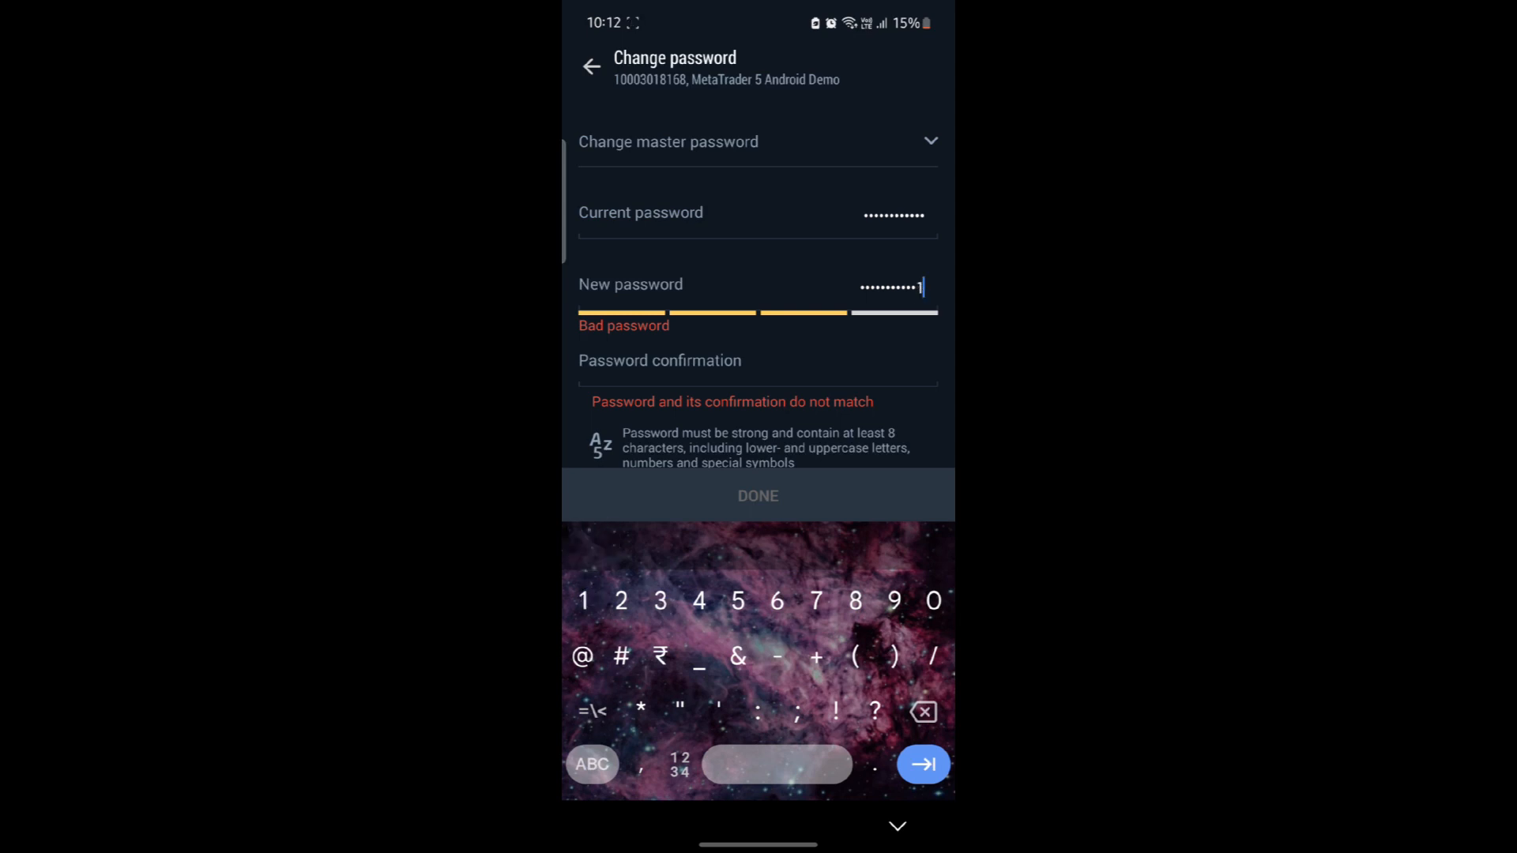
{"action": "left_click", "coordinate": [660, 600]}
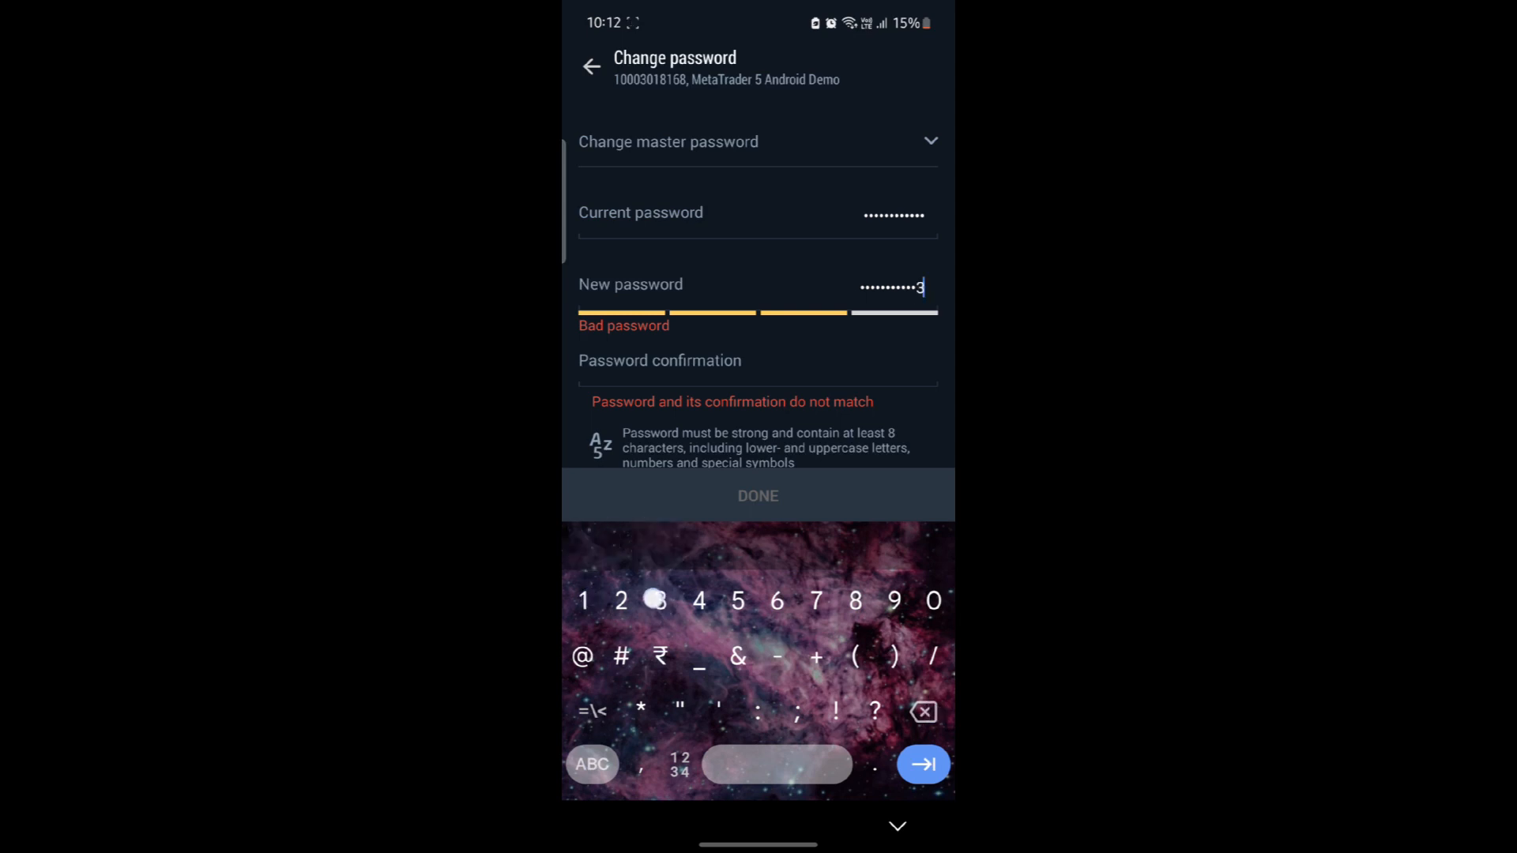
{"action": "left_click", "coordinate": [923, 710]}
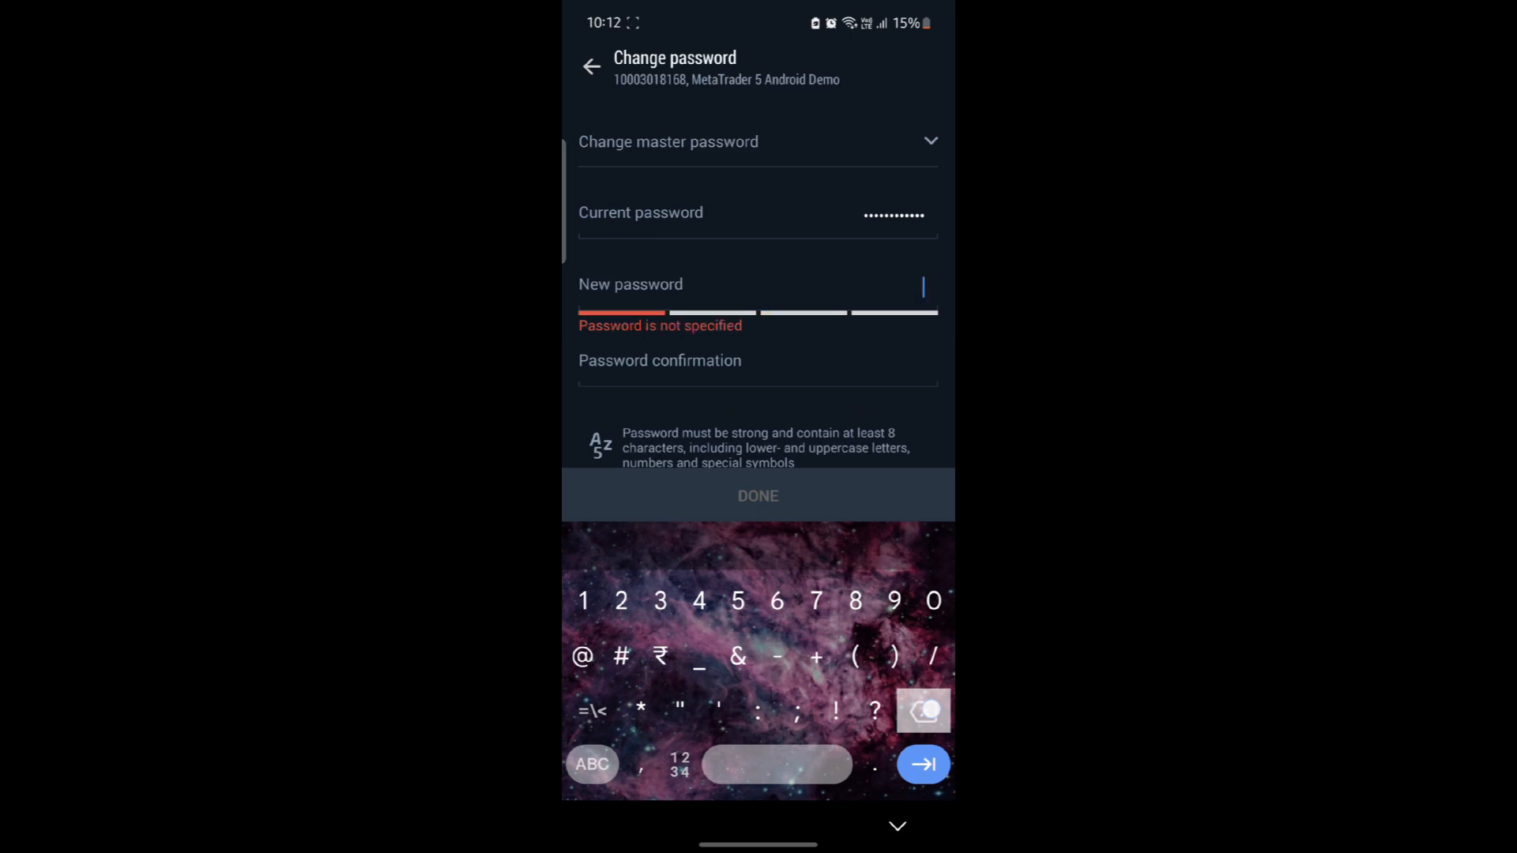
{"action": "left_click", "coordinate": [591, 764]}
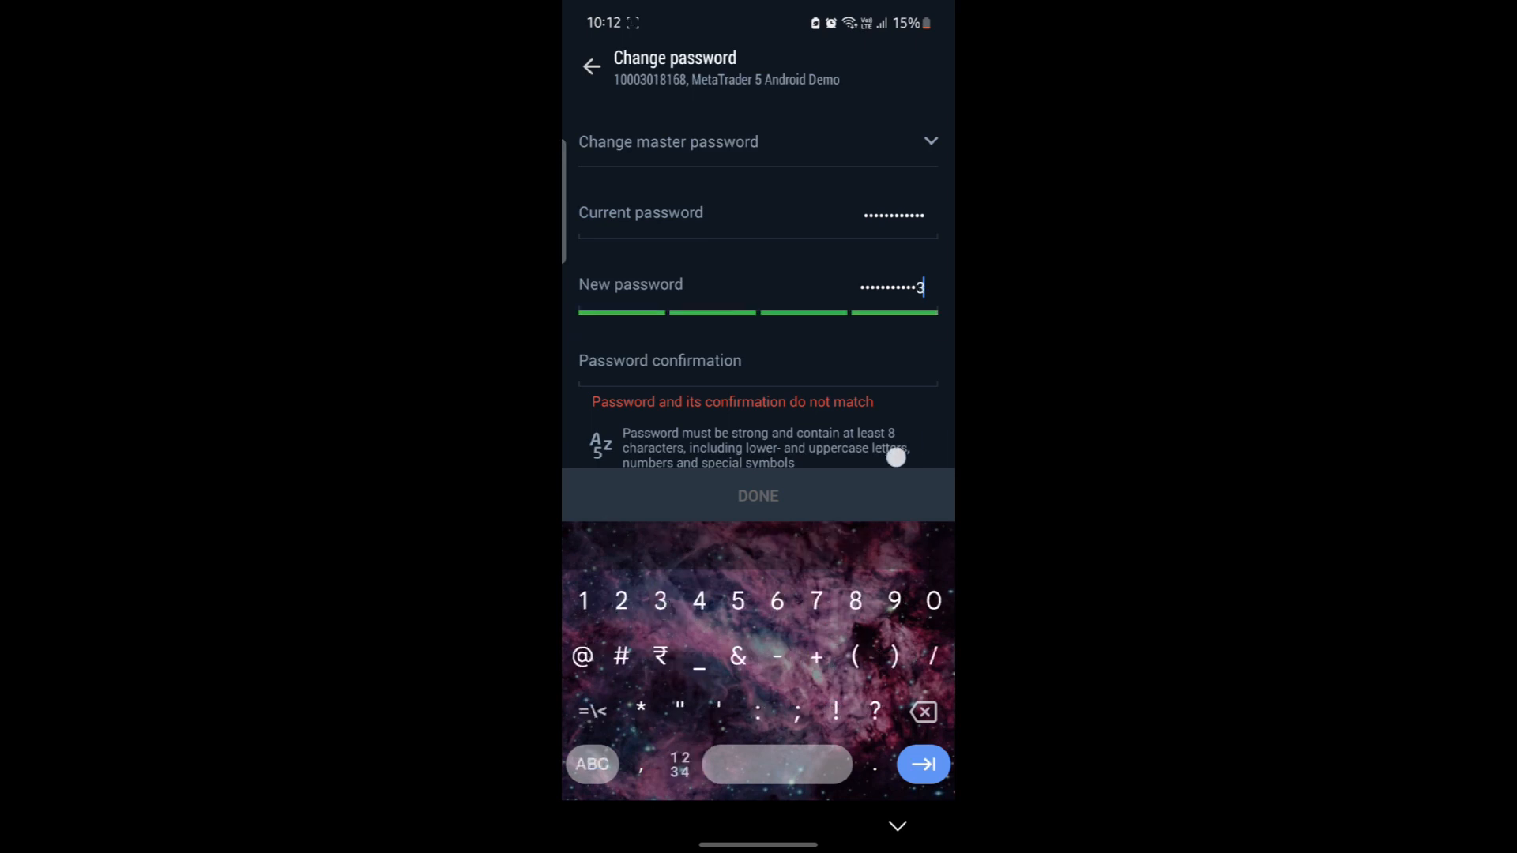
{"action": "left_click", "coordinate": [757, 360]}
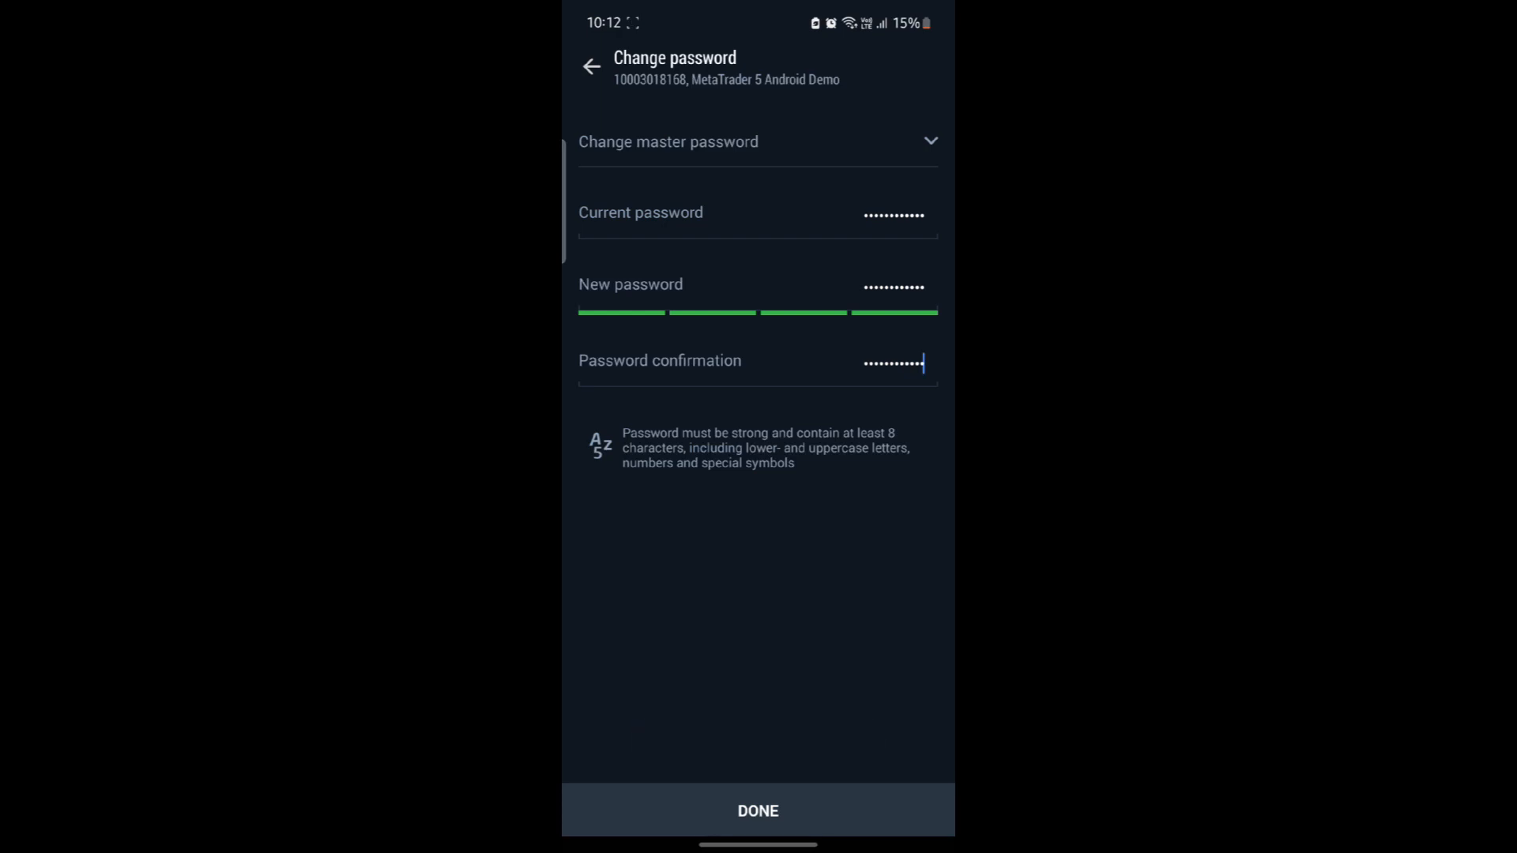
Clear the current password field and return to the Android home screen
{"action": "left_click", "coordinate": [889, 213]}
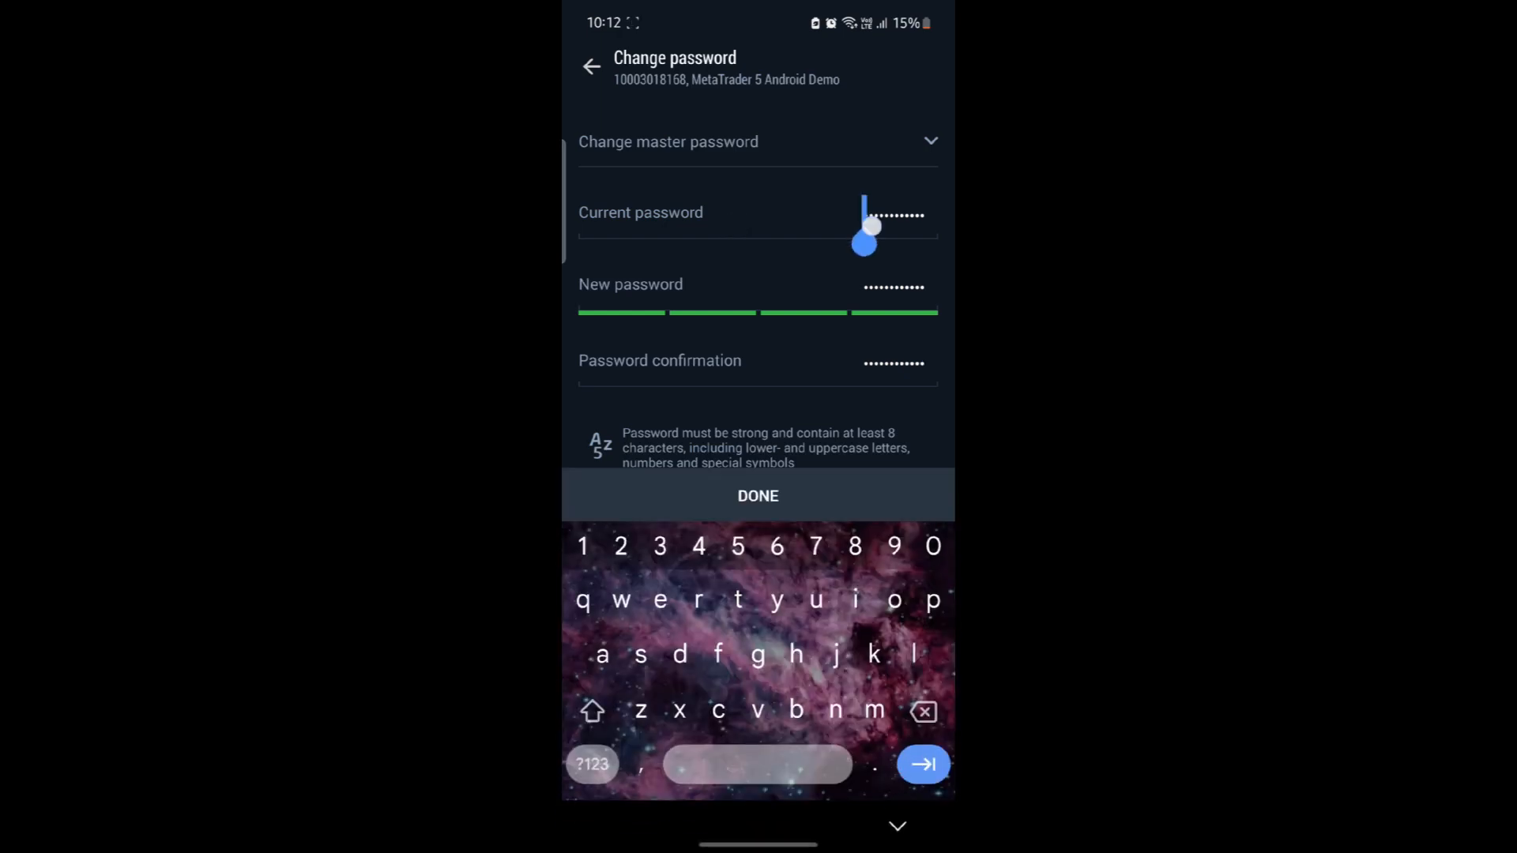
{"action": "left_click", "coordinate": [923, 711]}
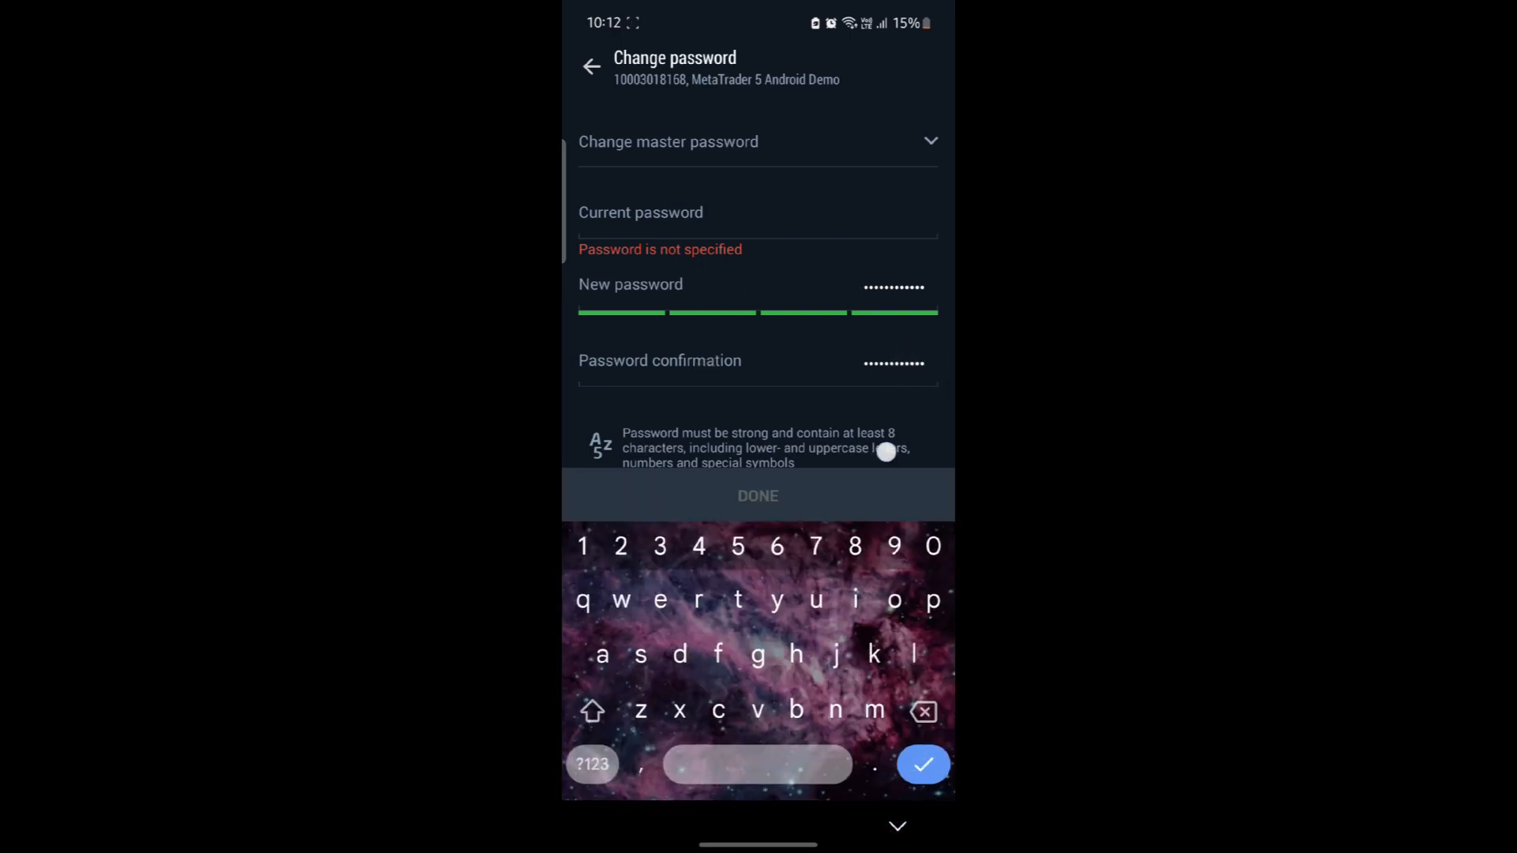
{"action": "key", "text": "HOME"}
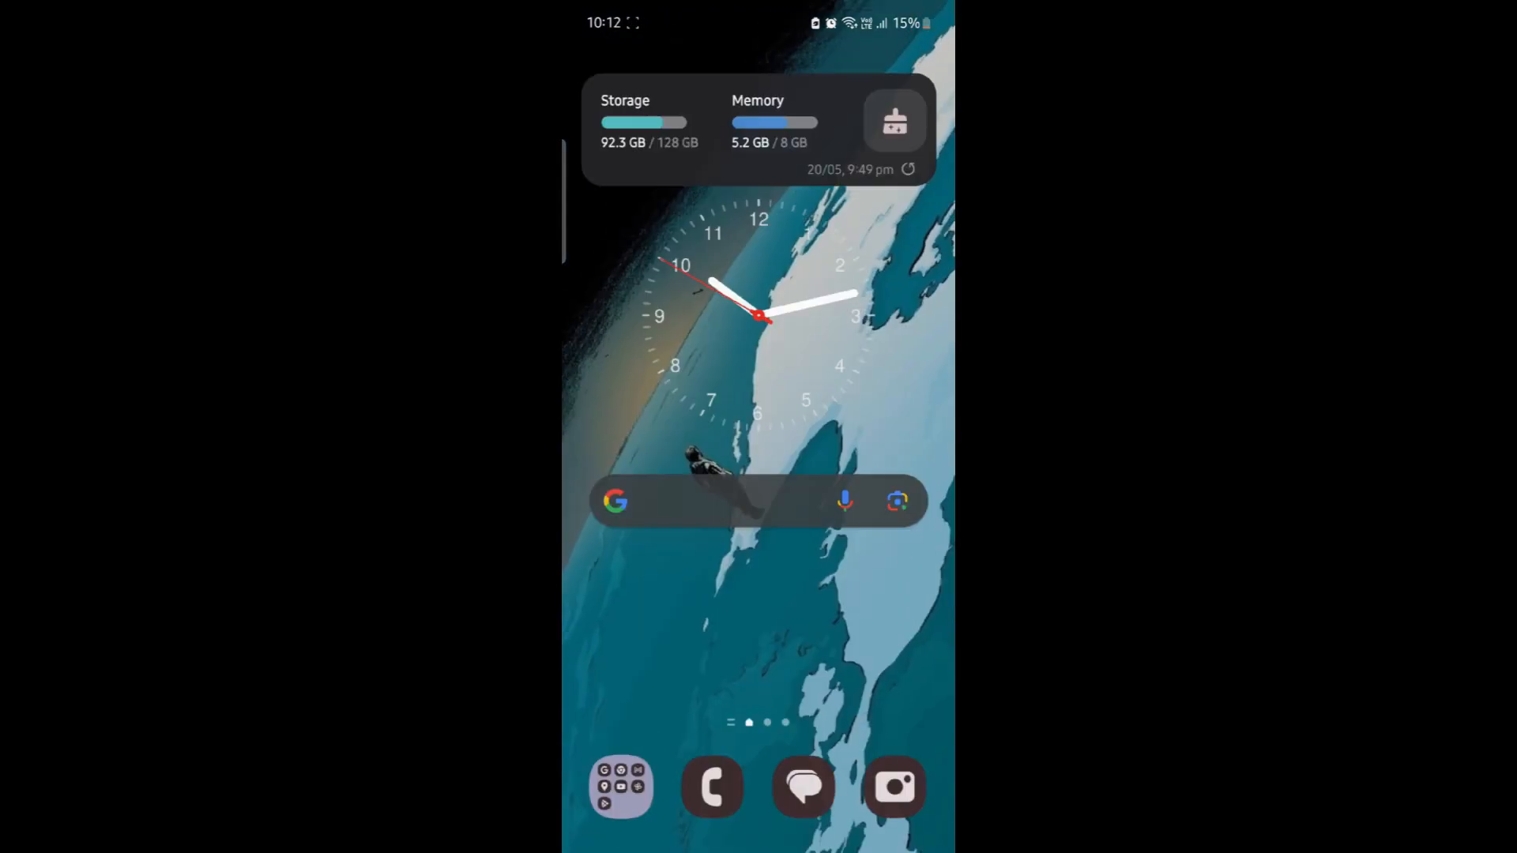